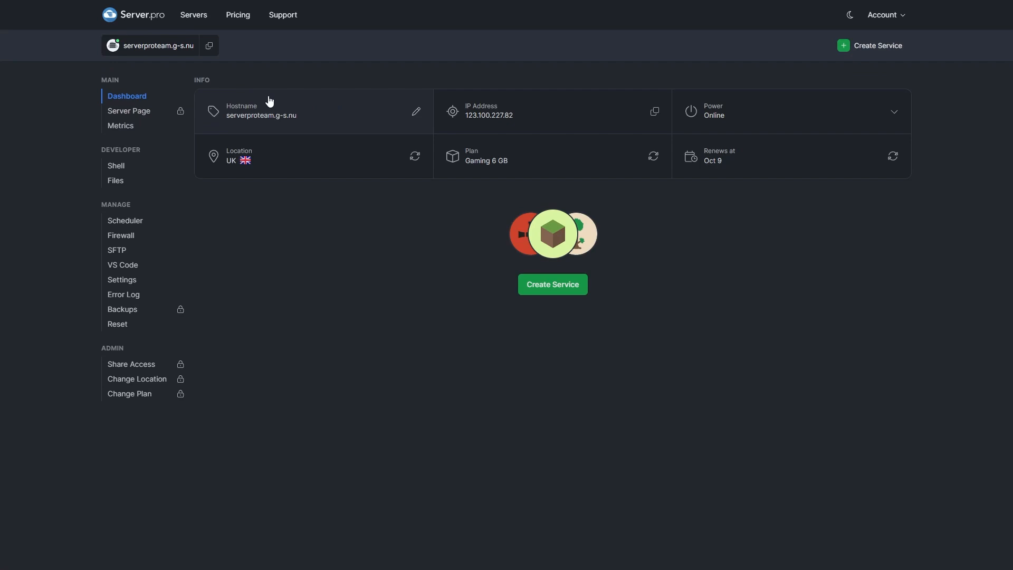
{"action": "mouse_move", "coordinate": [552, 284]}
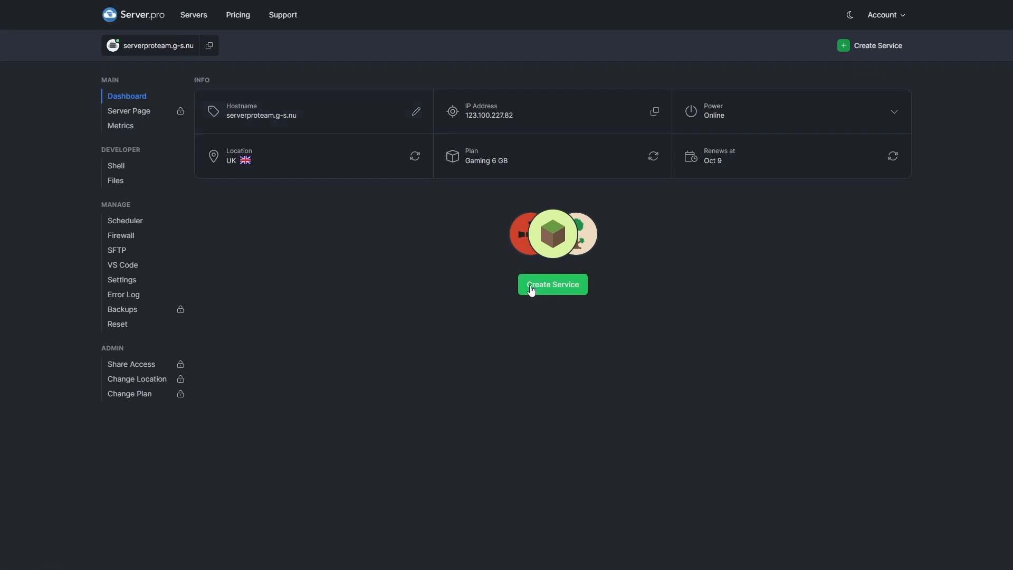
Step: Create the Minecraft Paper 1.21.1 service and let its console finish booting
{"action": "left_click", "coordinate": [552, 284]}
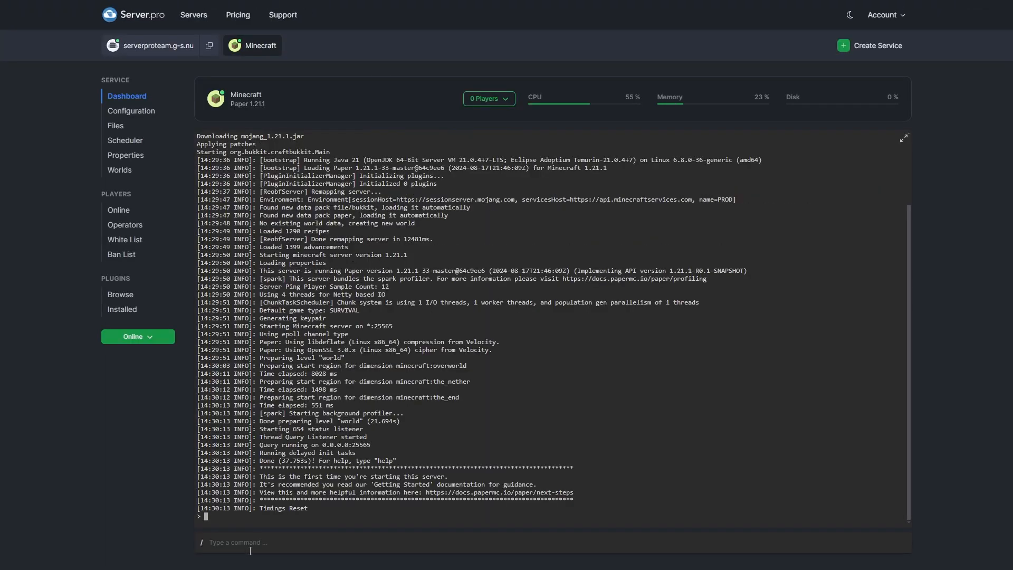
Step: Find 'Spark' in the plugin catalogue and install the latest spark version
{"action": "left_click", "coordinate": [121, 295]}
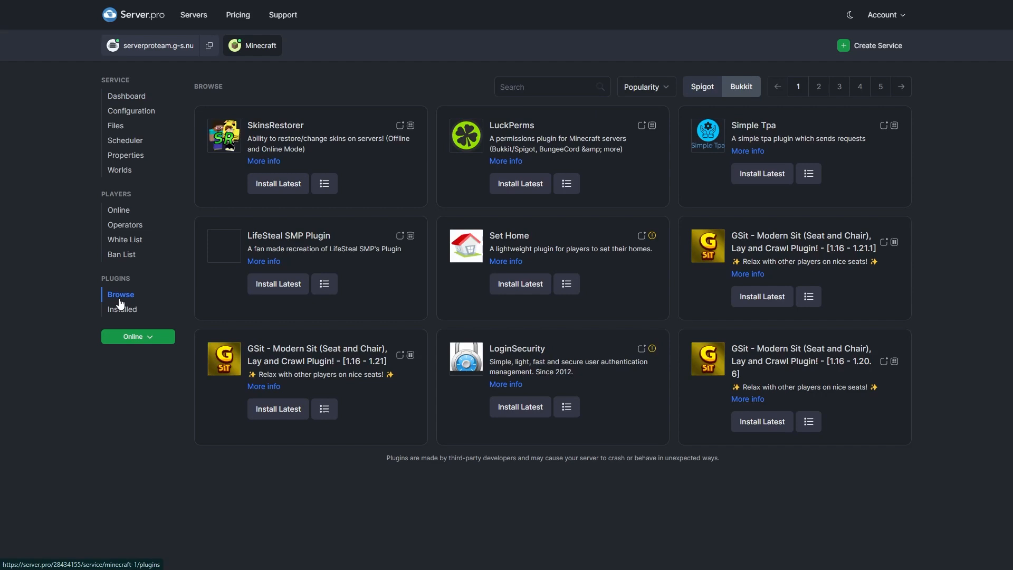
{"action": "type", "text": "Spark"}
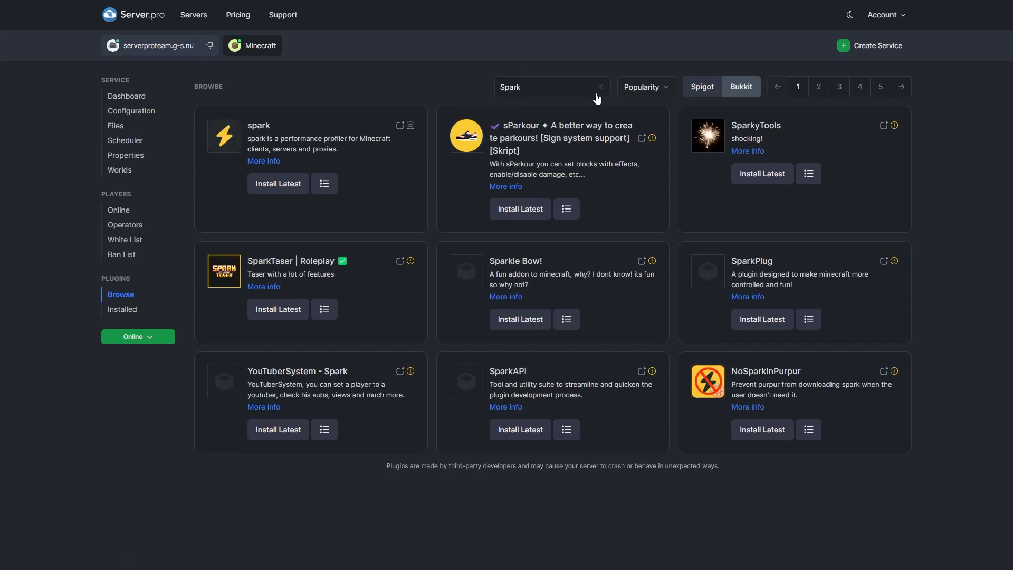
{"action": "left_click", "coordinate": [277, 183]}
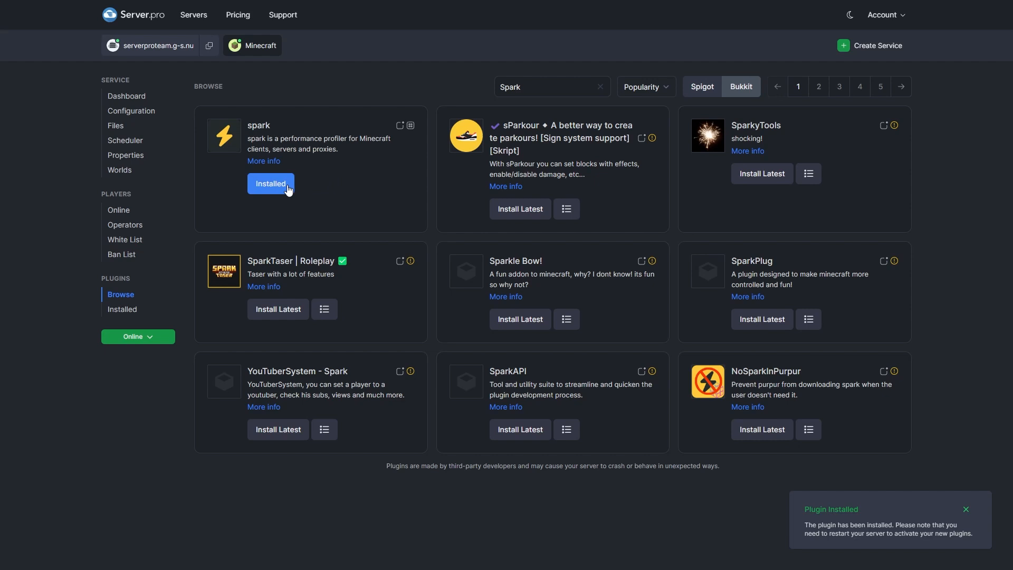
{"action": "mouse_move", "coordinate": [191, 321]}
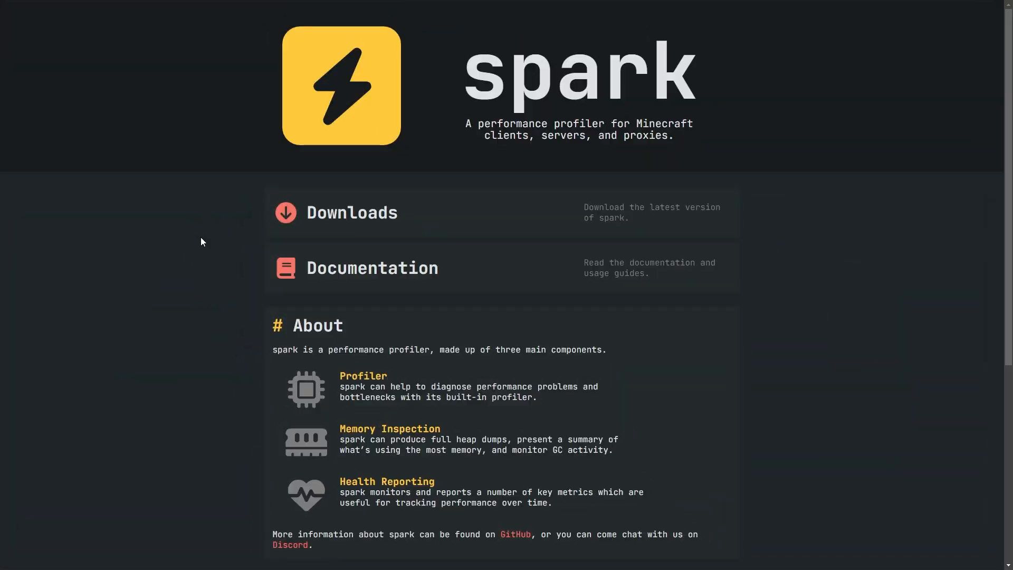
{"action": "mouse_move", "coordinate": [361, 280]}
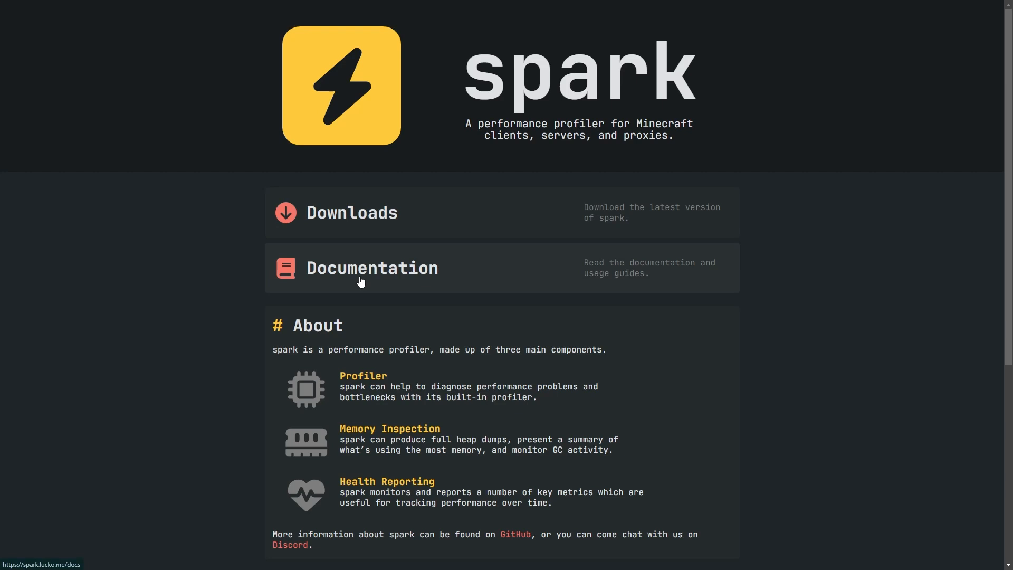
Step: Open the Documentation card on spark.lucko.me to reach the docs home
{"action": "left_click", "coordinate": [373, 267]}
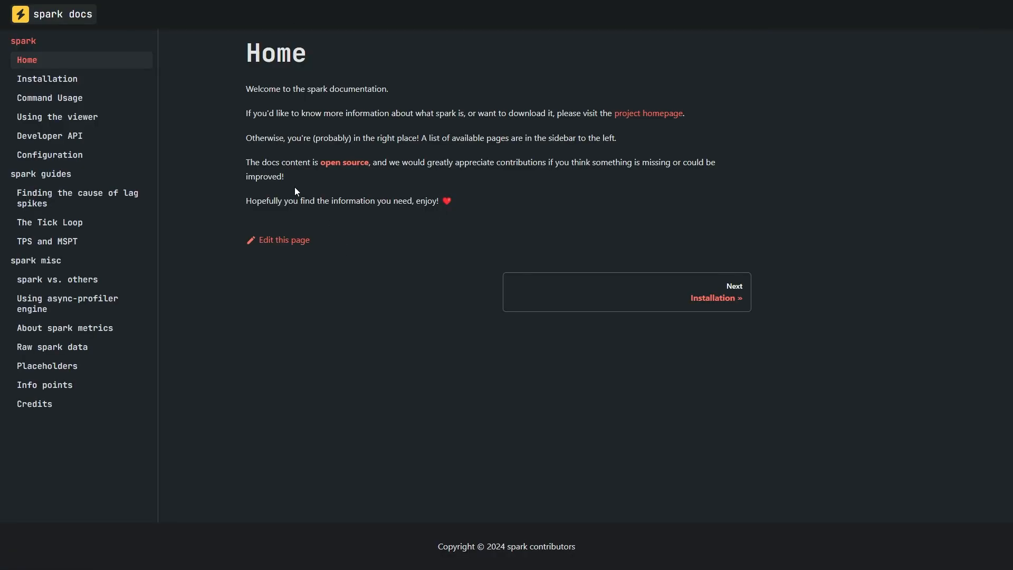
{"action": "left_click", "coordinate": [49, 98]}
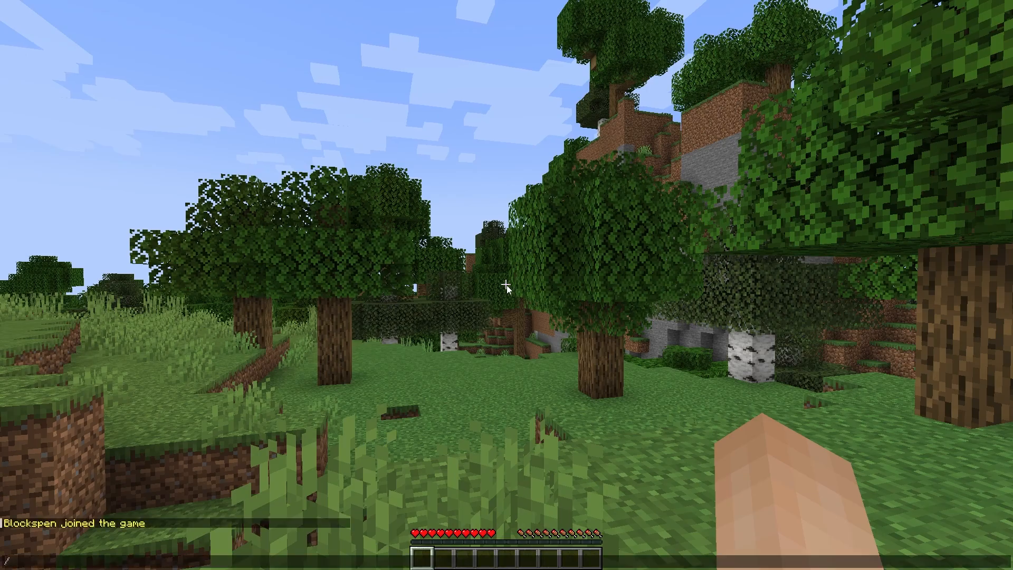
Step: Run /spark profiler start, then /spark profiler stop so the results upload
{"action": "type", "text": "/spark profiler start"}
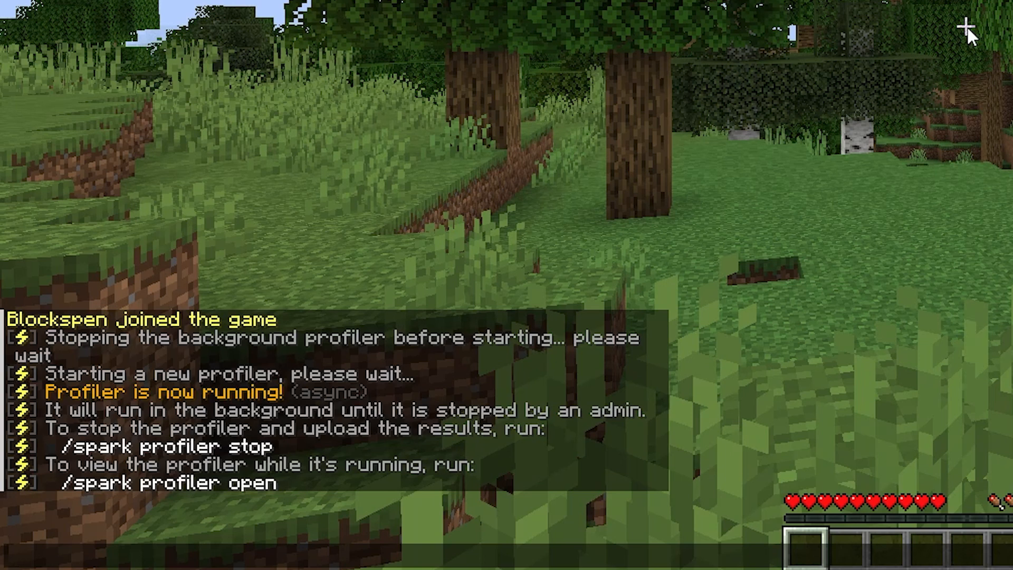
{"action": "key", "text": "t"}
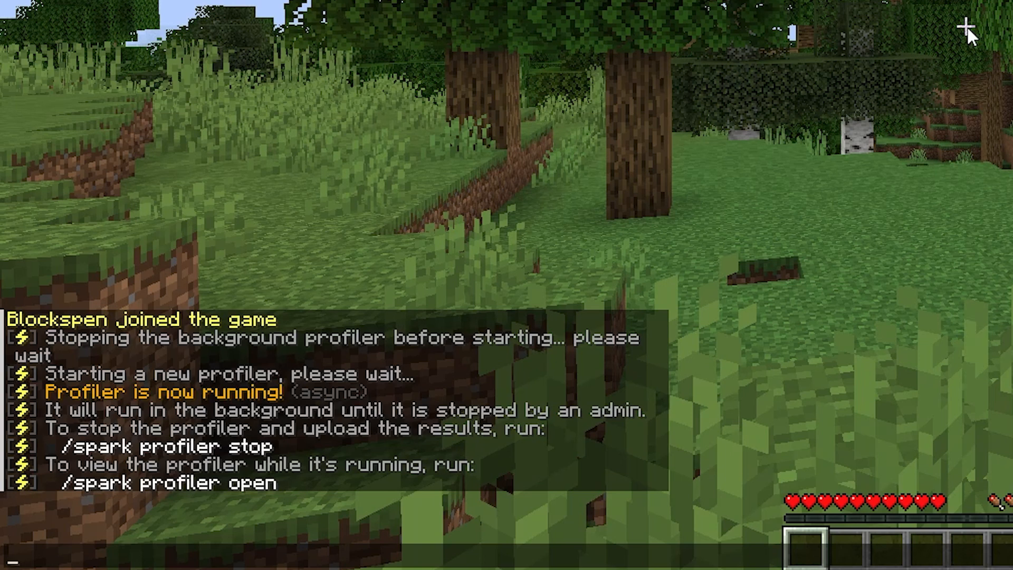
{"action": "type", "text": "/spark profiler sto"}
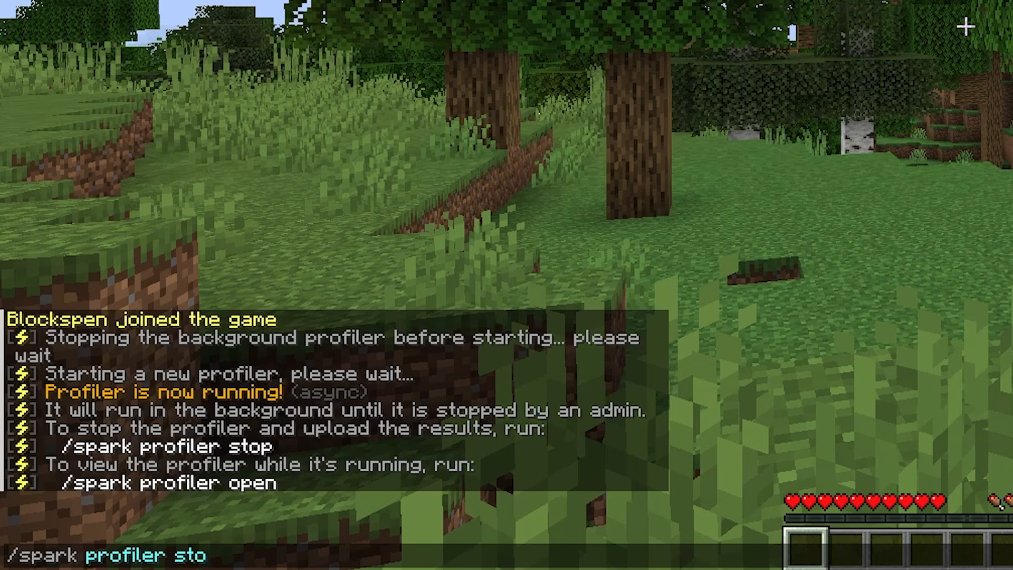
{"action": "key", "text": "Return"}
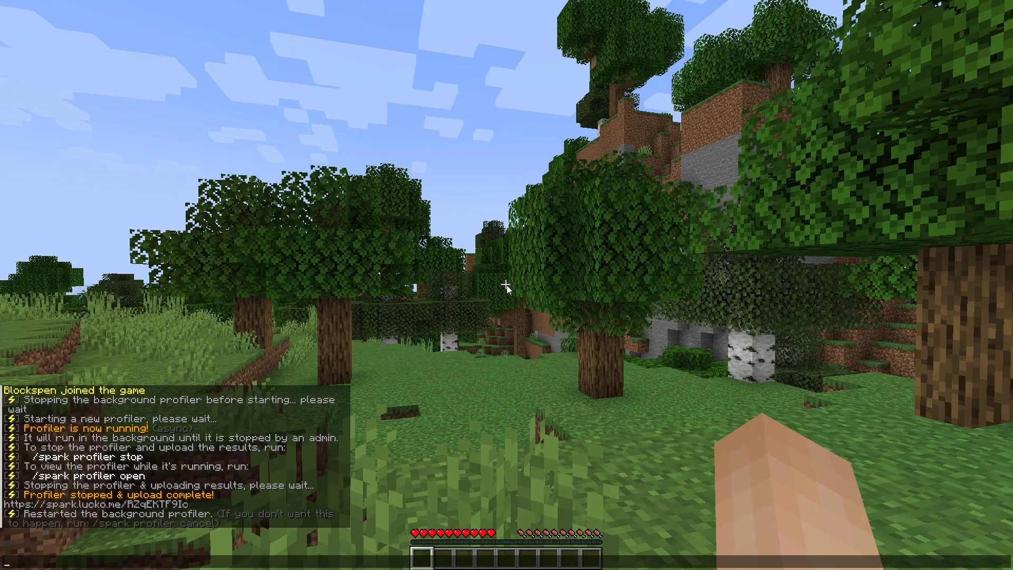
Step: Follow the uploaded results link from chat, confirming Yes to open the website
{"action": "left_click", "coordinate": [95, 504]}
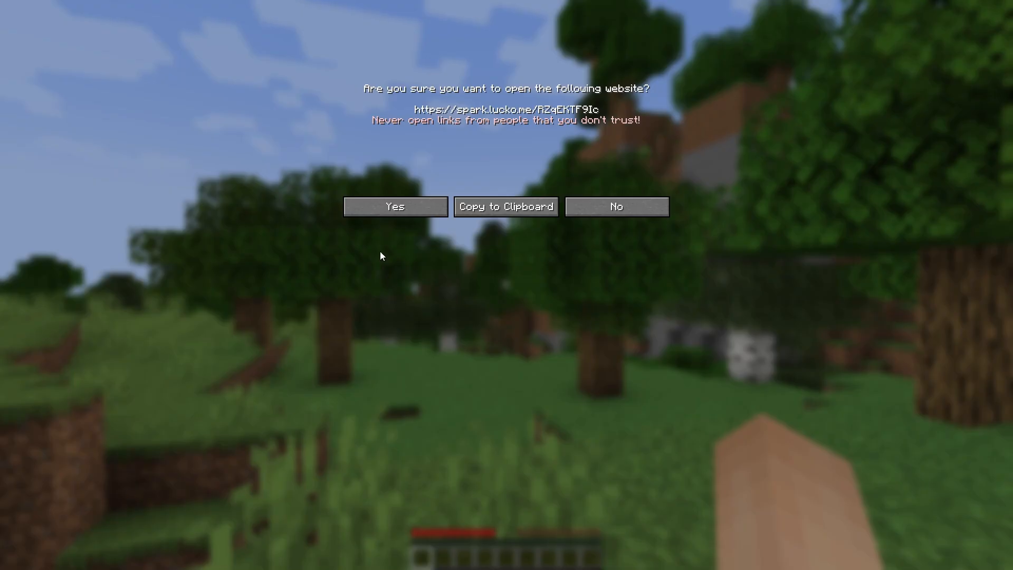
{"action": "left_click", "coordinate": [394, 205]}
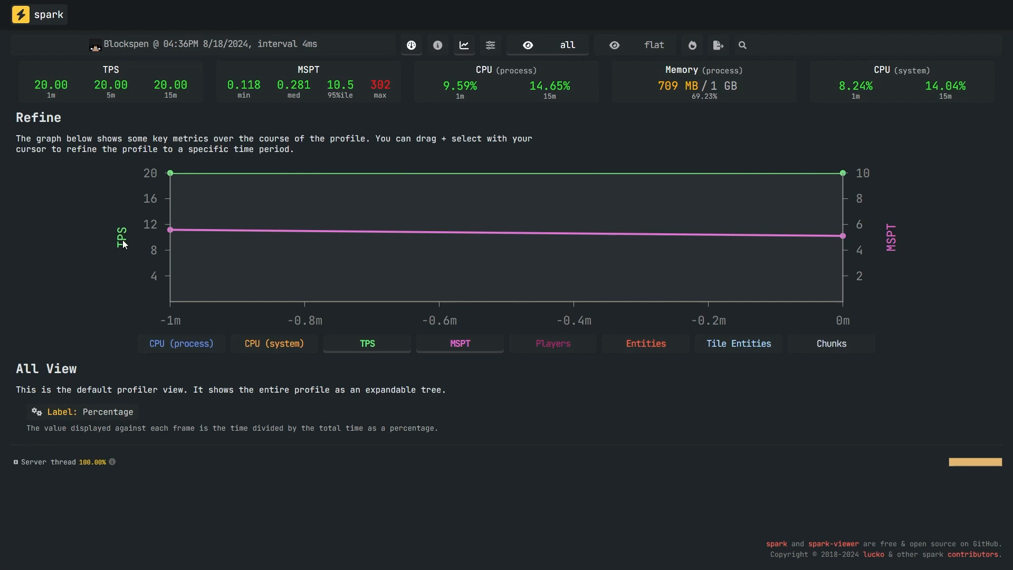
{"action": "mouse_move", "coordinate": [37, 243]}
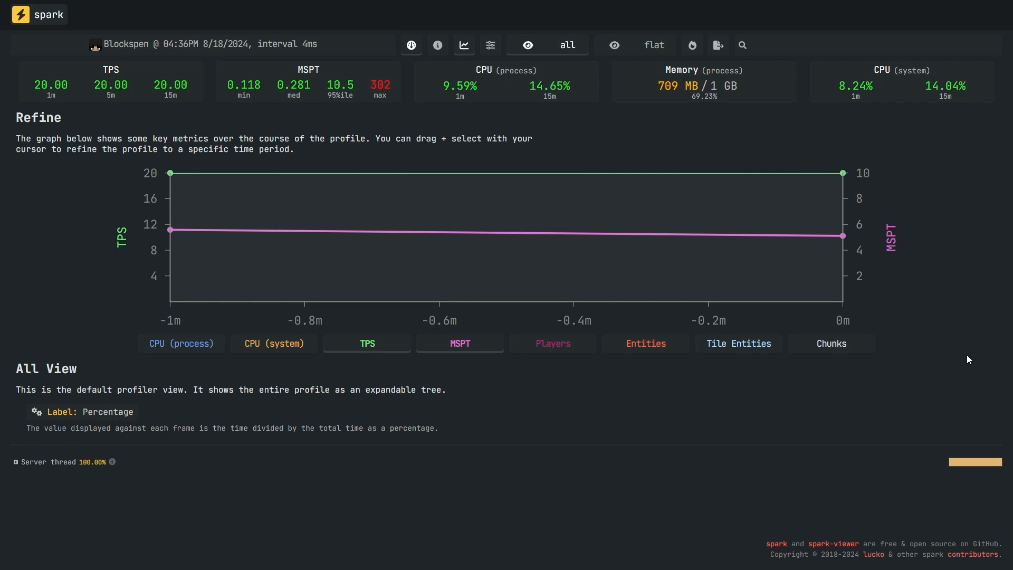
{"action": "mouse_move", "coordinate": [152, 473]}
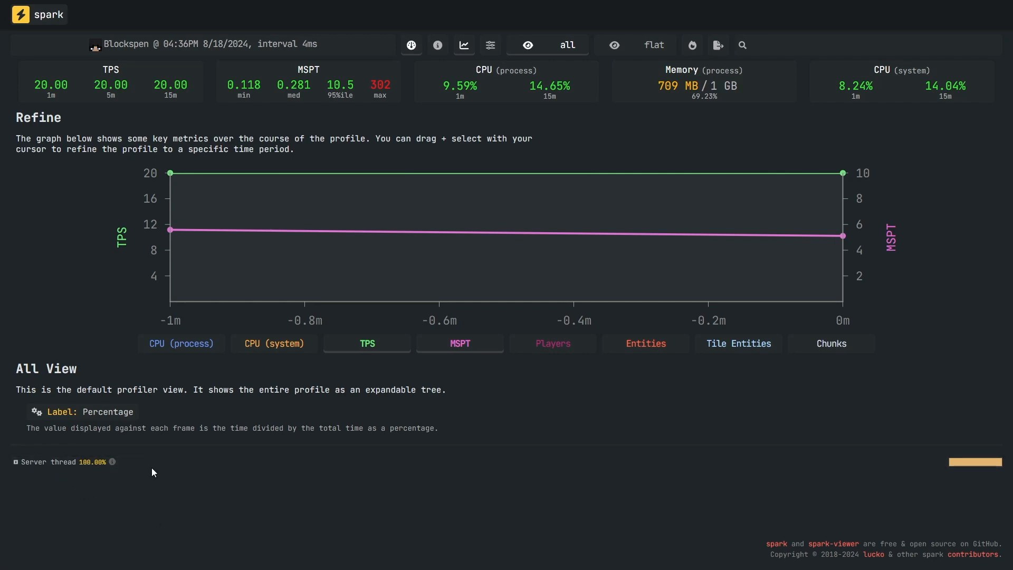
Step: Expand the Server thread node and review waitUntilNextTick, tickServer and GC entries
{"action": "left_click", "coordinate": [15, 462]}
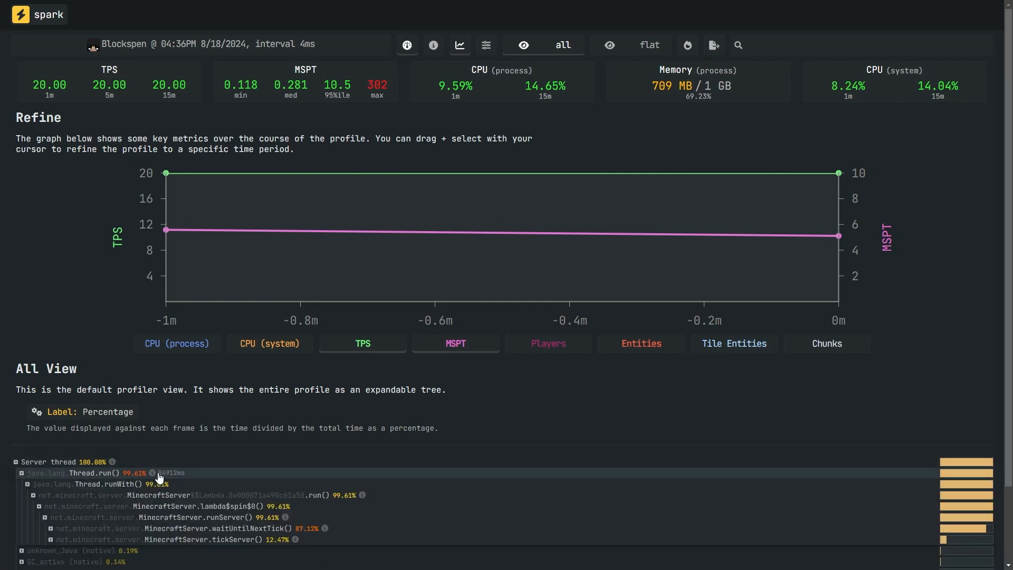
{"action": "scroll", "scroll_direction": "down", "scroll_amount": 3}
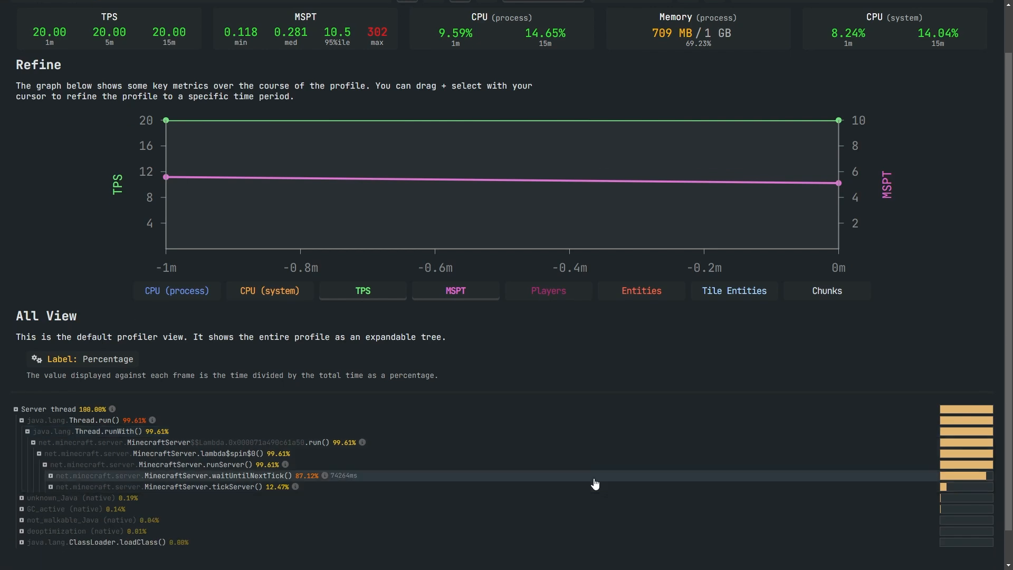
{"action": "mouse_move", "coordinate": [274, 470]}
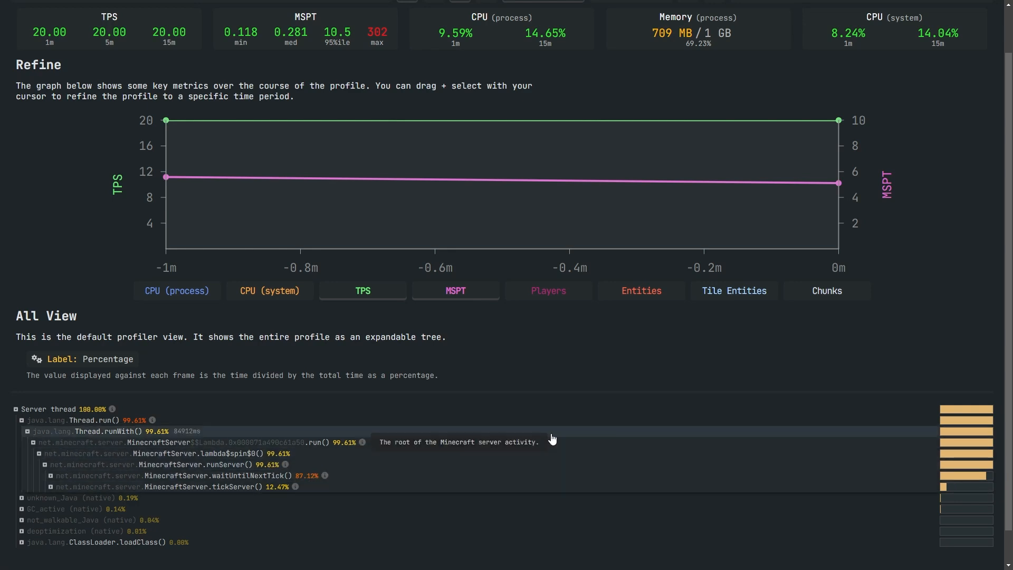
{"action": "scroll", "scroll_direction": "up", "scroll_amount": 3}
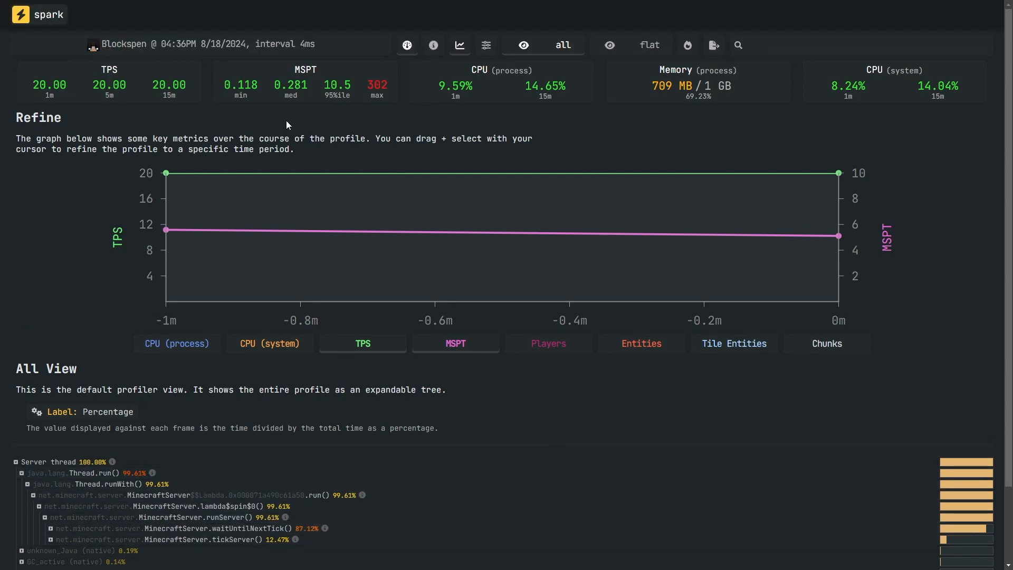
{"action": "mouse_move", "coordinate": [671, 112]}
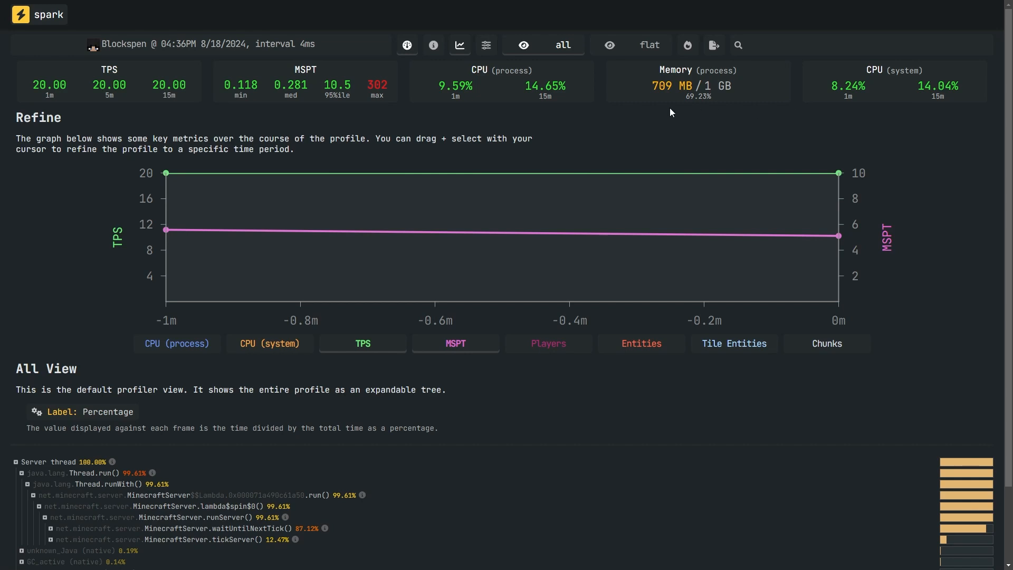
{"action": "mouse_move", "coordinate": [641, 343]}
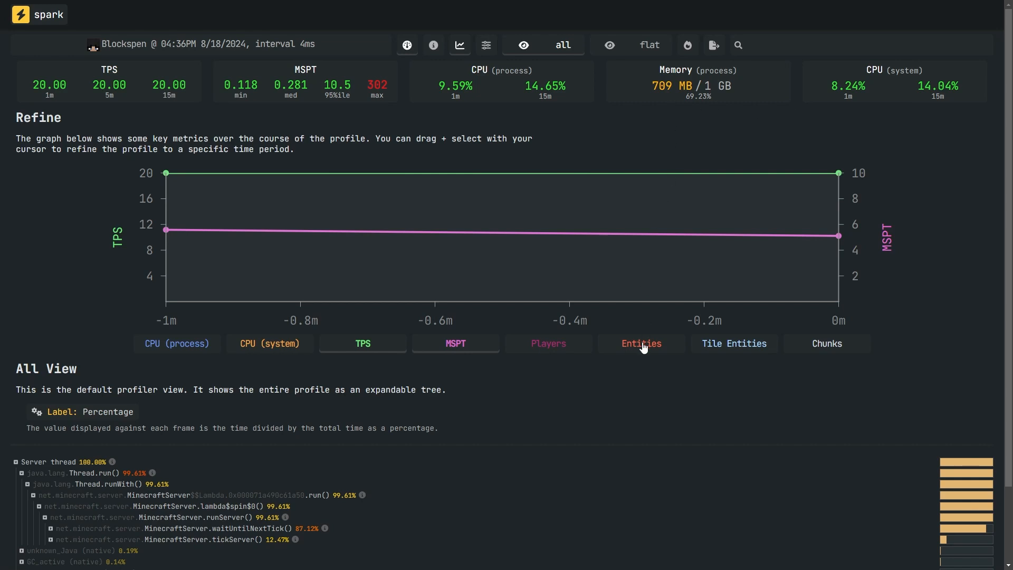
Step: Toggle Entities and Tile Entities on the Refine graph in place of TPS and MSPT
{"action": "left_click", "coordinate": [732, 343]}
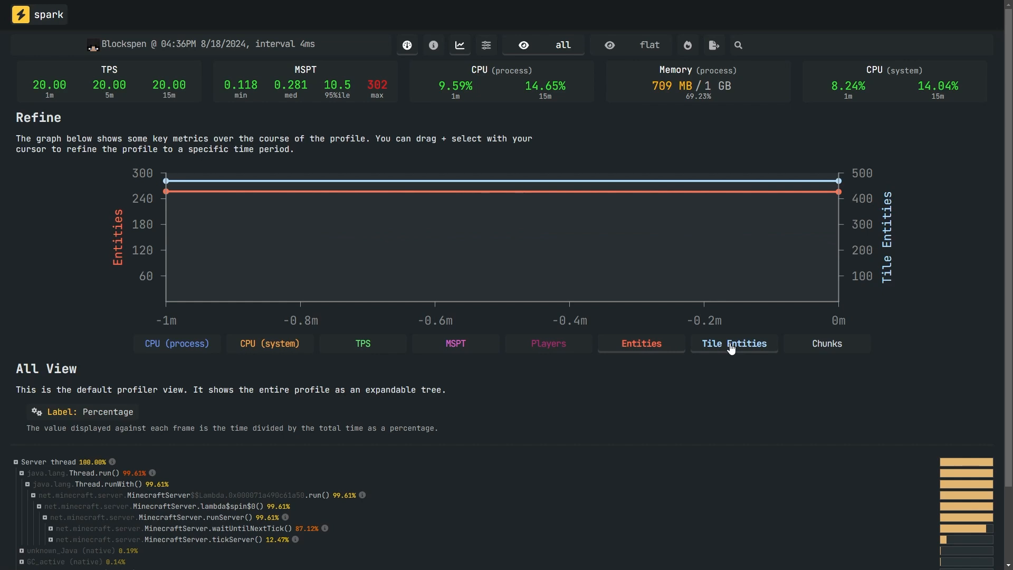
{"action": "scroll", "scroll_direction": "down", "scroll_amount": 3}
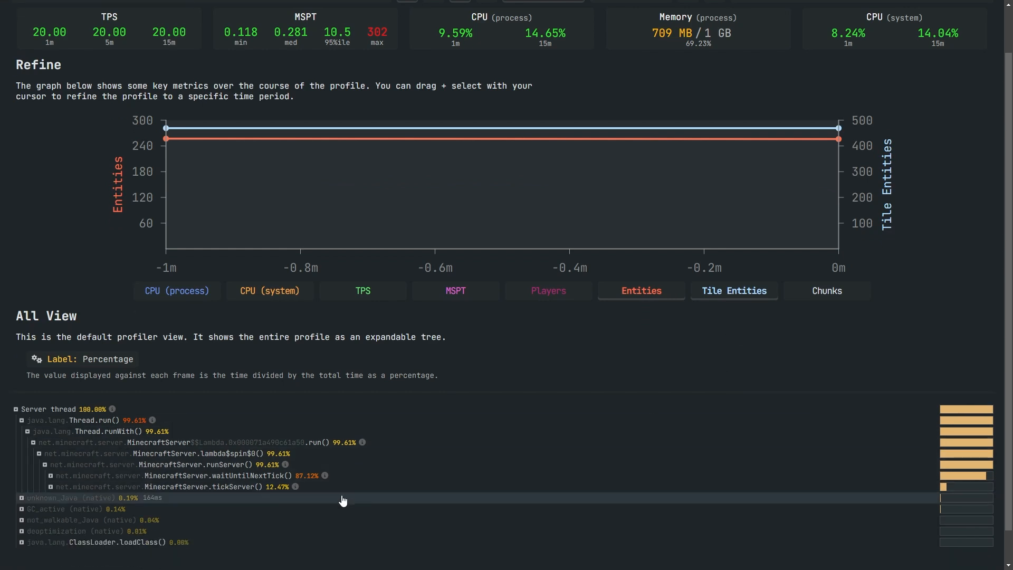